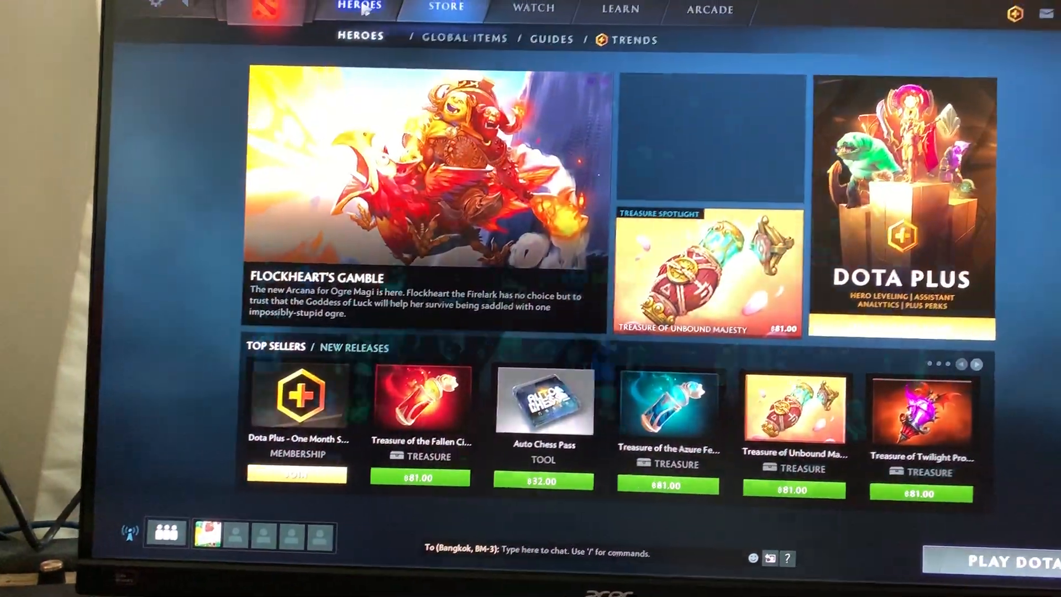
# Browse Dota 2's Heroes and Watch sections, then open Learn > Training for the Last-Hit Trainer
pyautogui.click(445, 6)
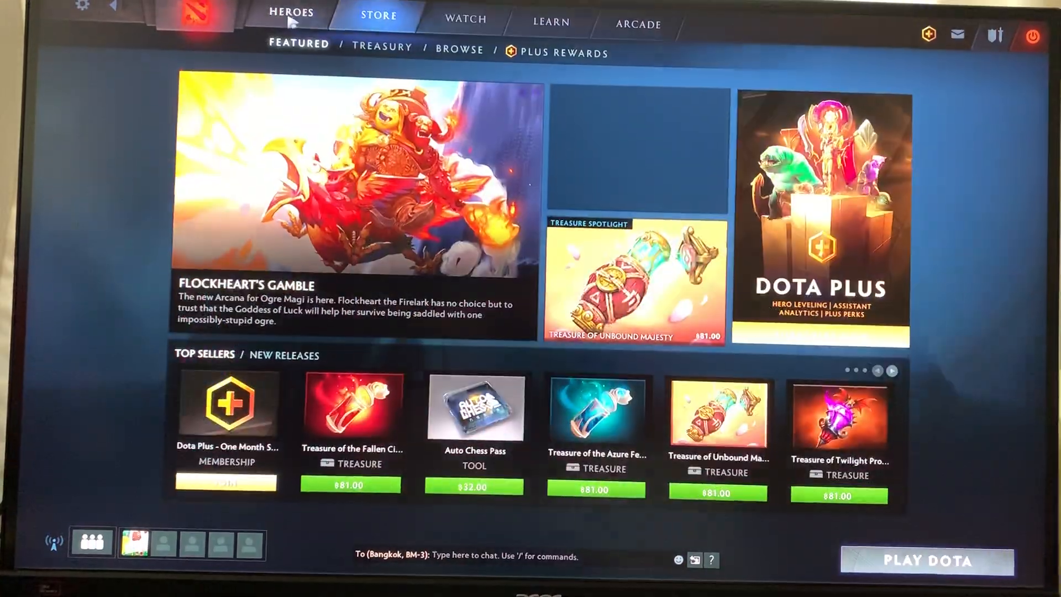
pyautogui.click(291, 12)
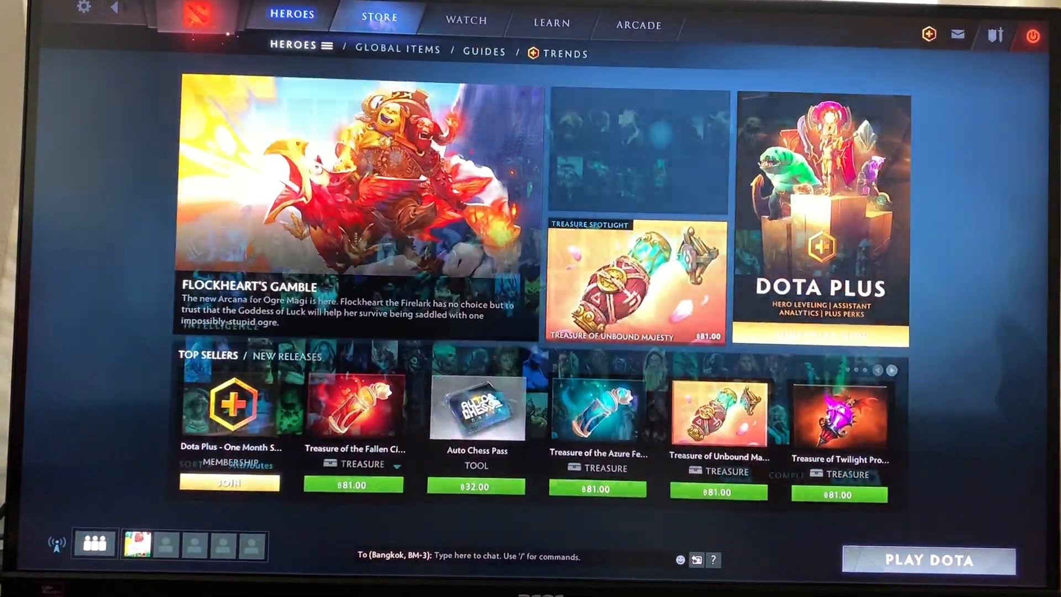
pyautogui.click(380, 15)
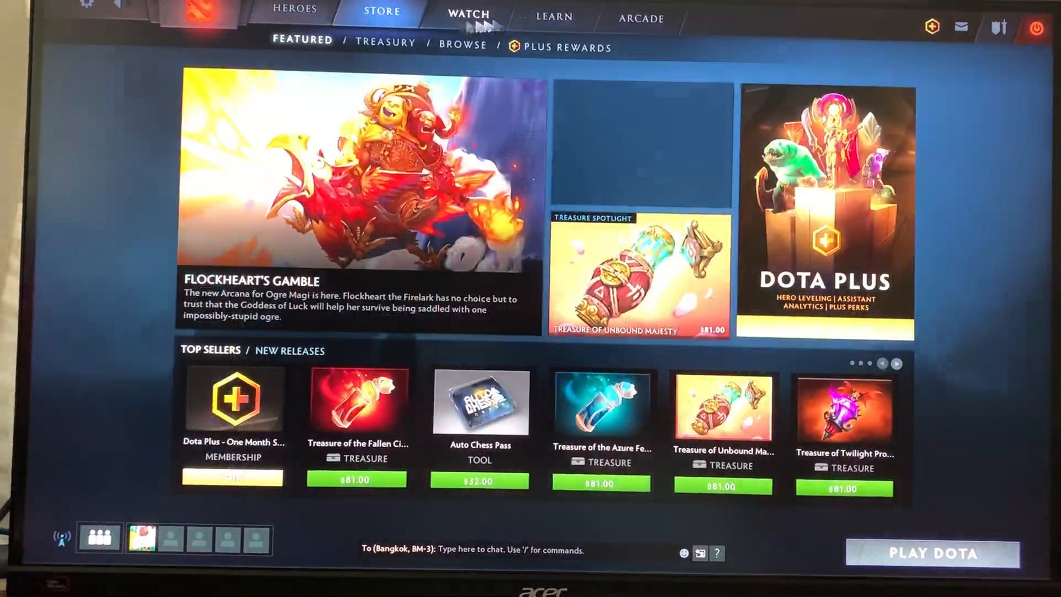
pyautogui.click(557, 12)
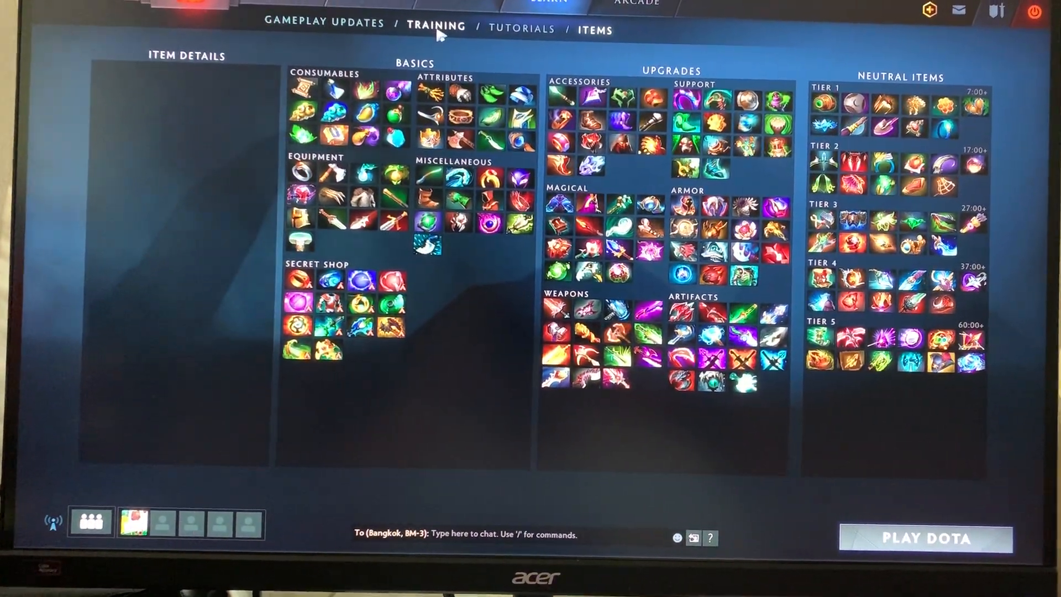
pyautogui.click(436, 29)
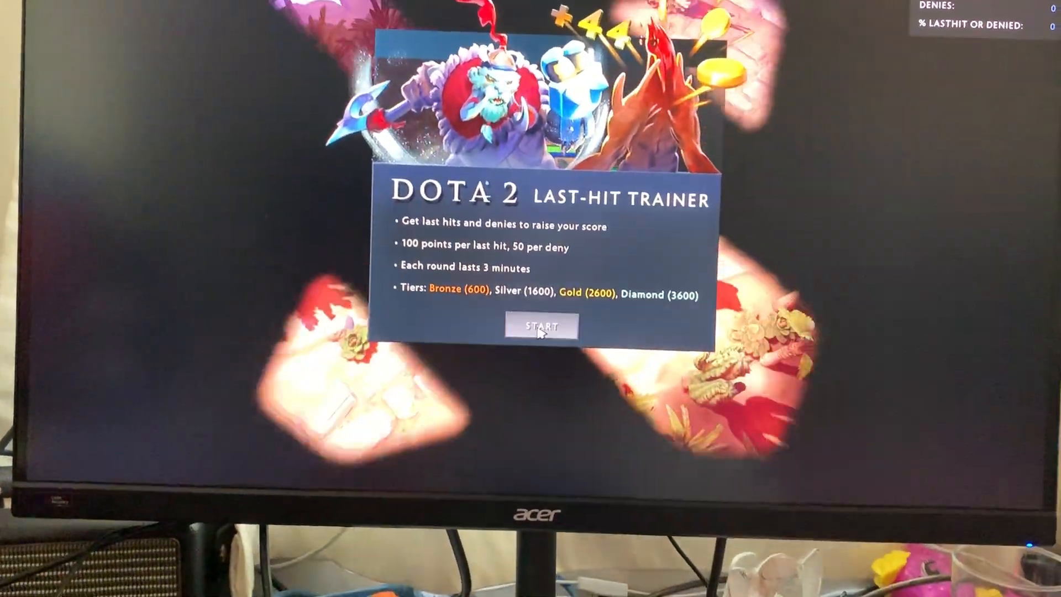
# Start the Last-Hit Trainer round from its intro dialog
pyautogui.click(540, 326)
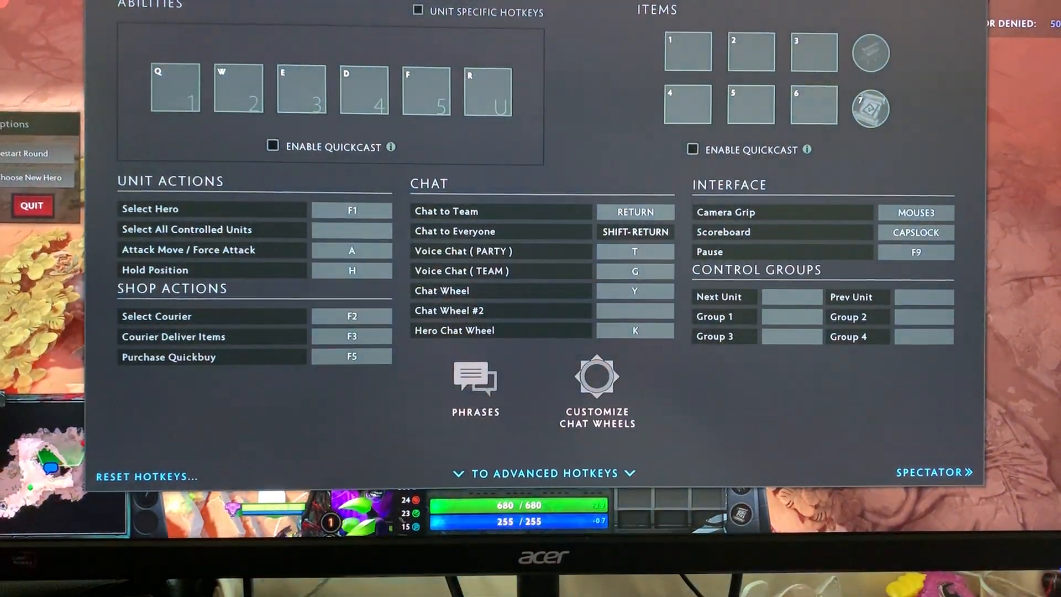
# Quit the last-hit training session from the in-game menu
pyautogui.click(322, 3)
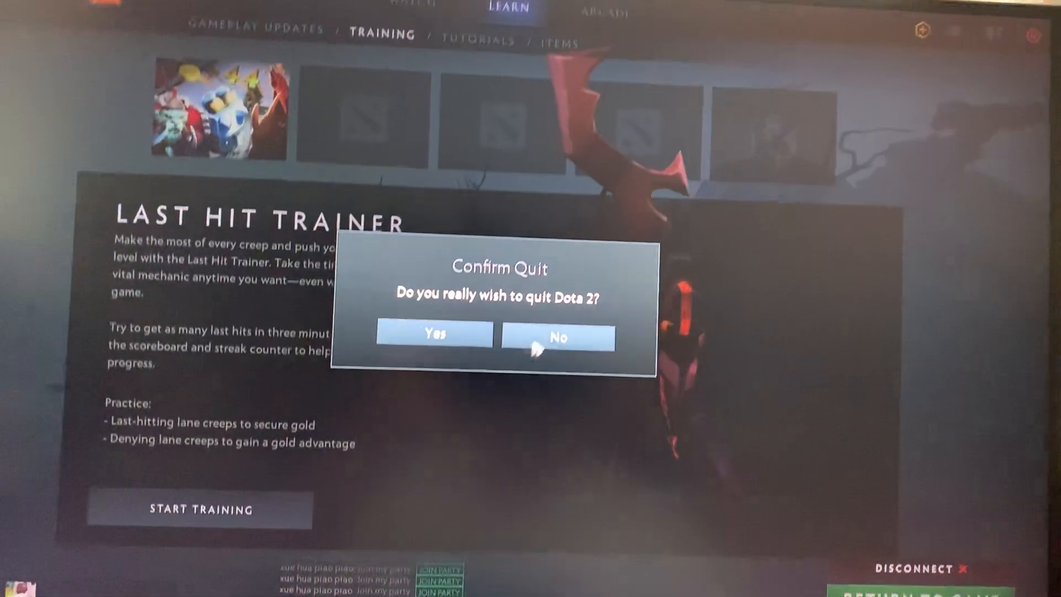
# Confirm quitting Dota 2, then reboot into the MSI BIOS
pyautogui.click(433, 335)
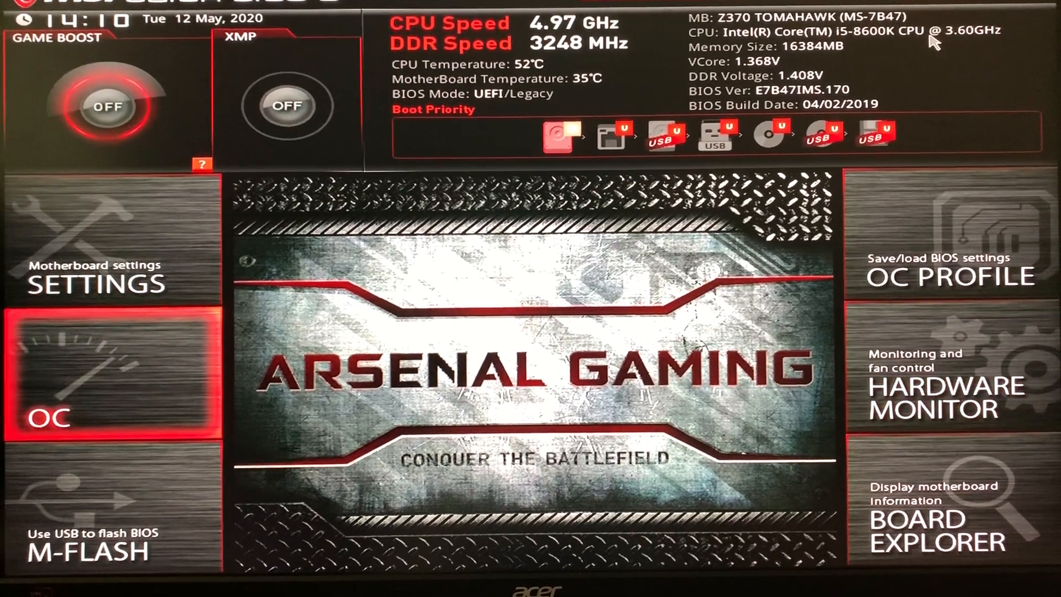
# Open the OC settings and begin editing the CPU Ratio value of 49
pyautogui.click(113, 376)
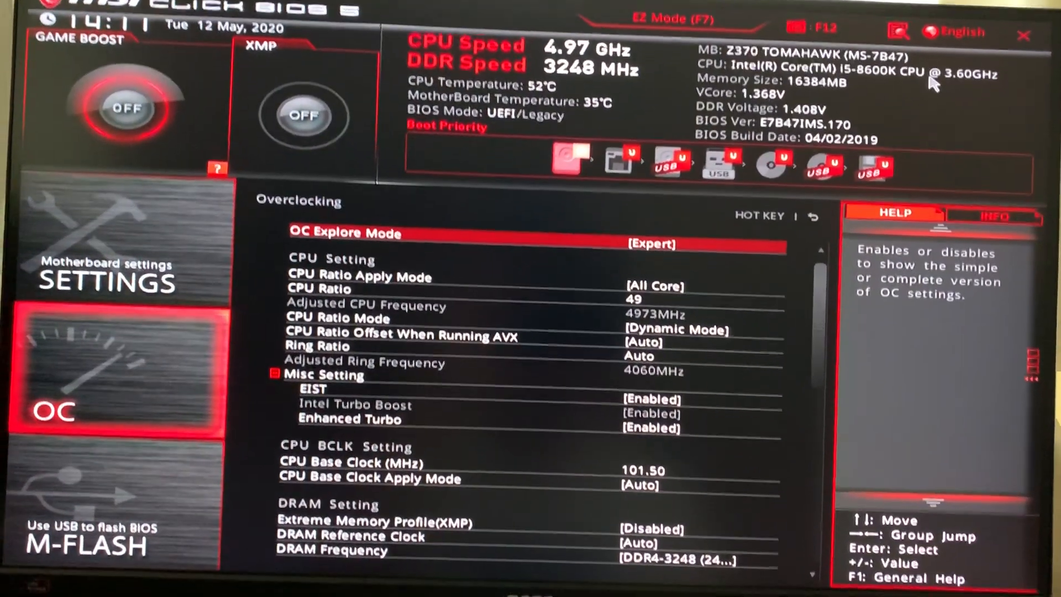
pyautogui.click(344, 232)
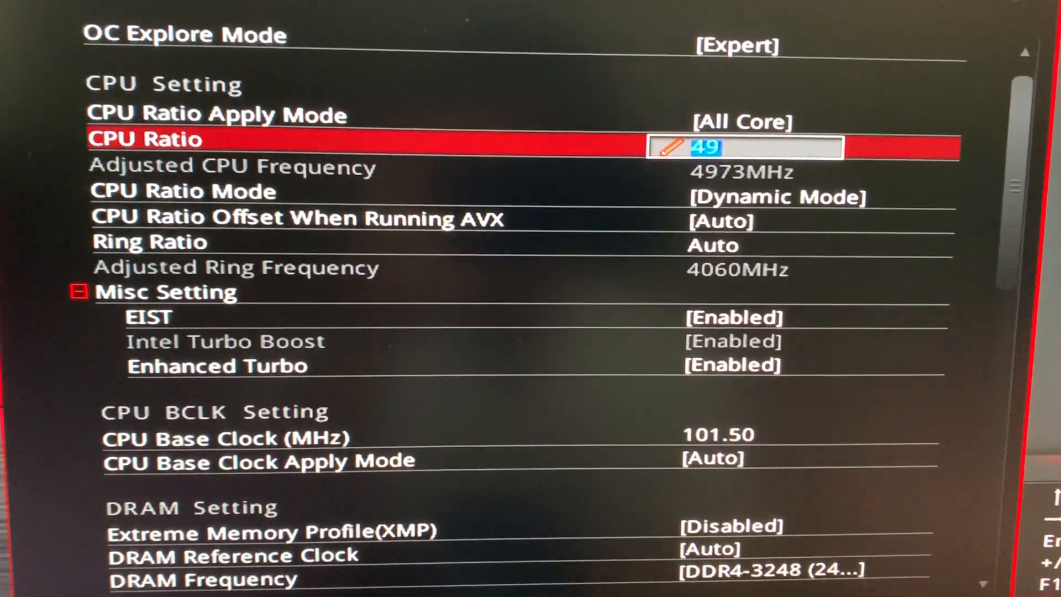
# Check CPU Ratio 49 and Base Clock 101.50 while stepping through the EIST and Enhanced Turbo settings
pyautogui.scroll(3)
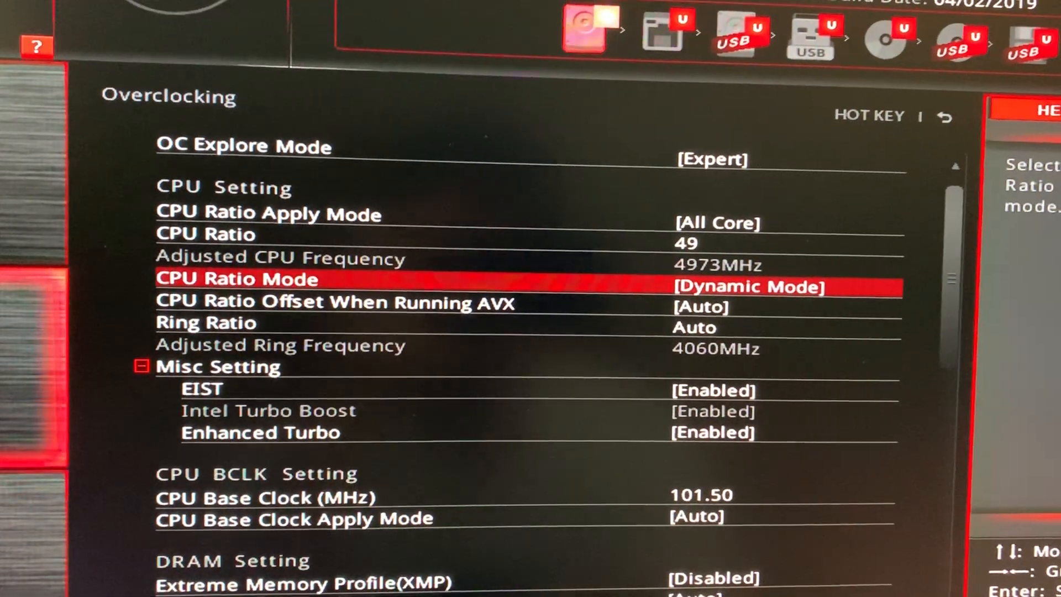
pyautogui.press('Down')
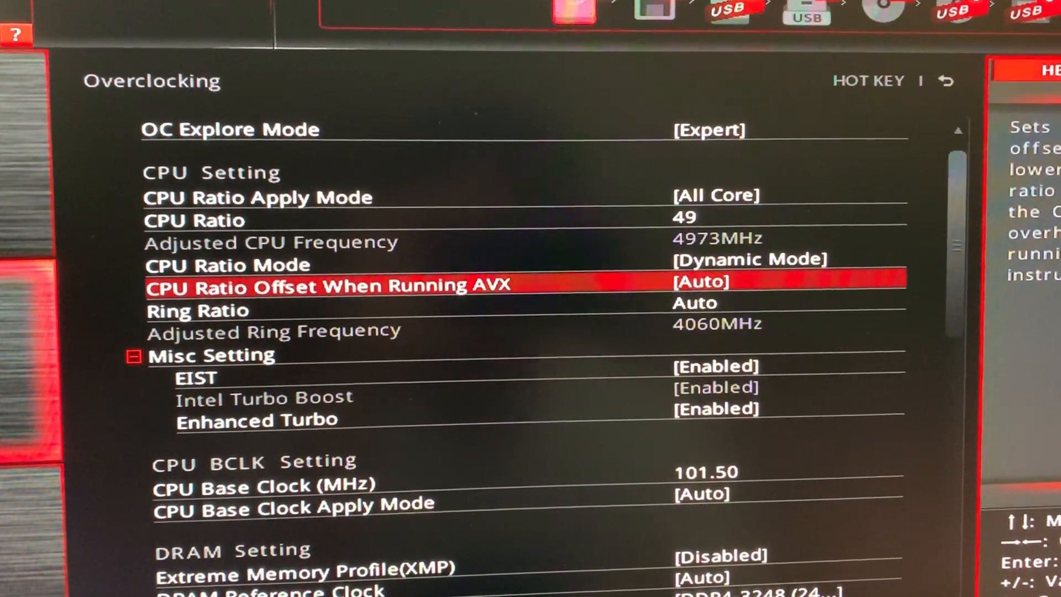
pyautogui.press('Down')
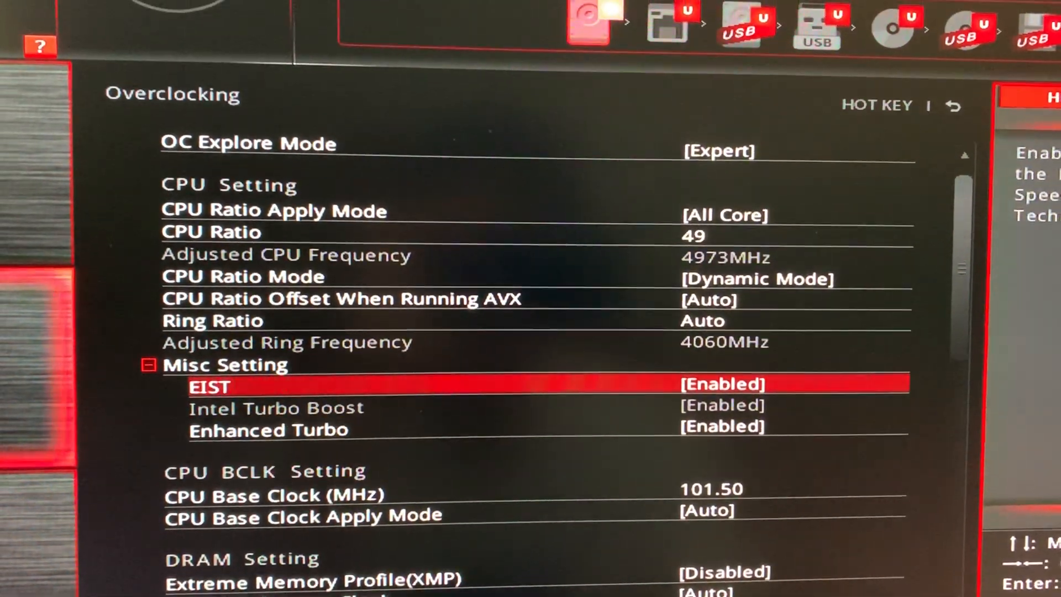
pyautogui.press('Down')
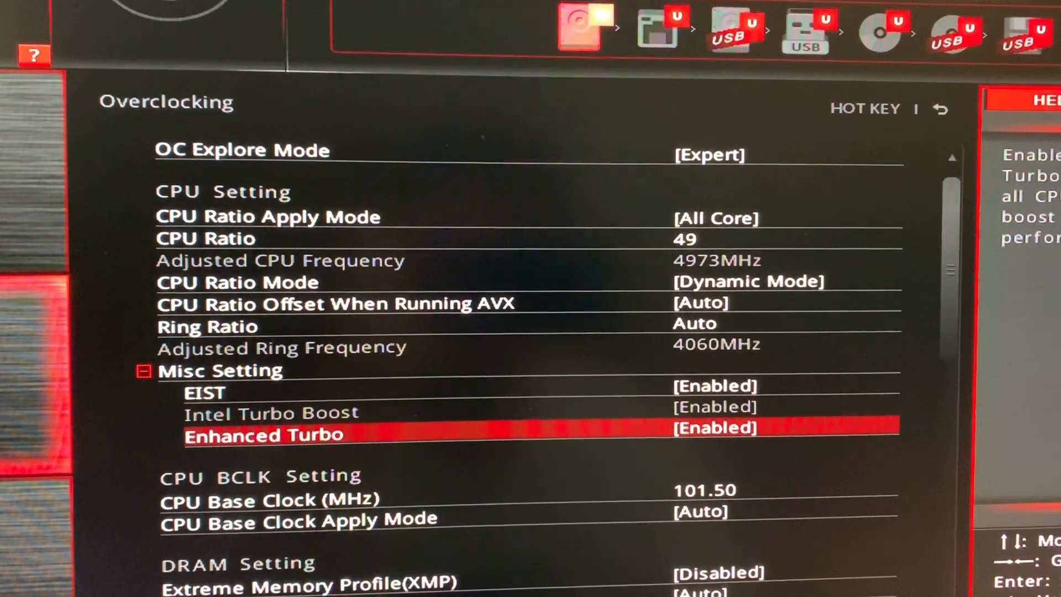
pyautogui.press('up')
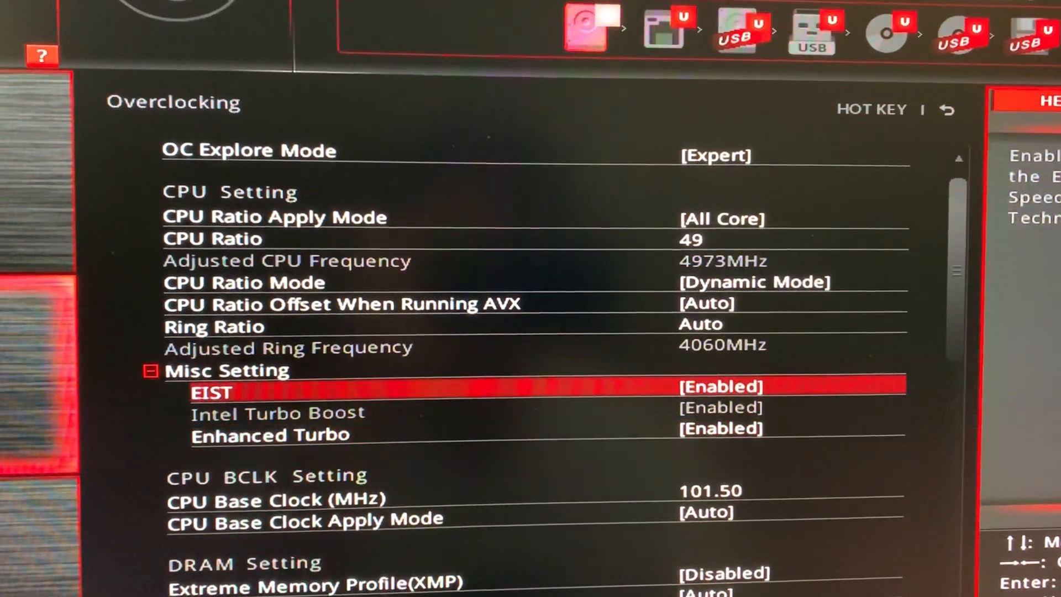
pyautogui.press('Down')
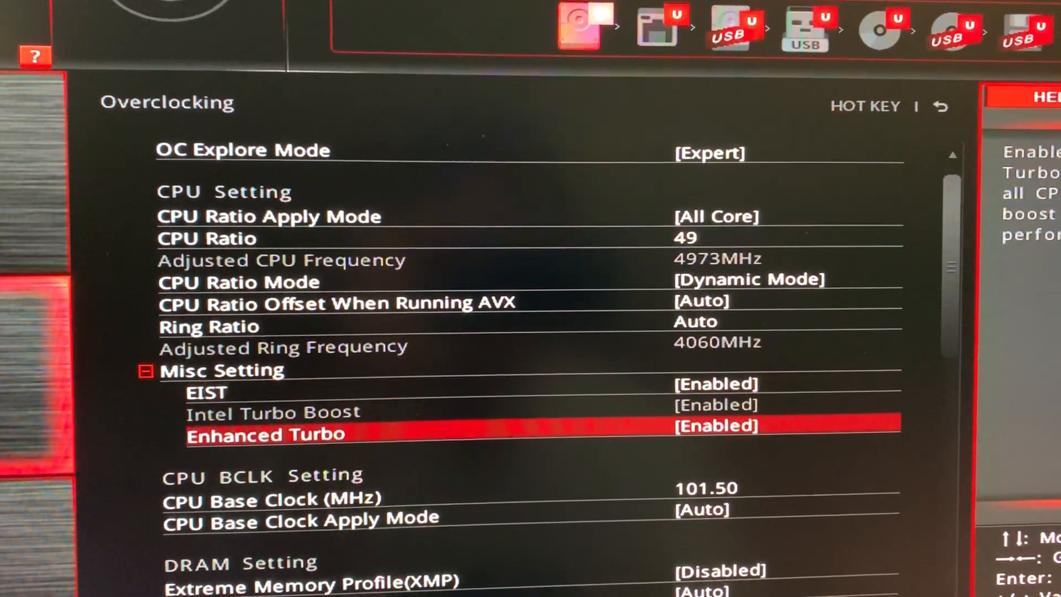
pyautogui.press('Up')
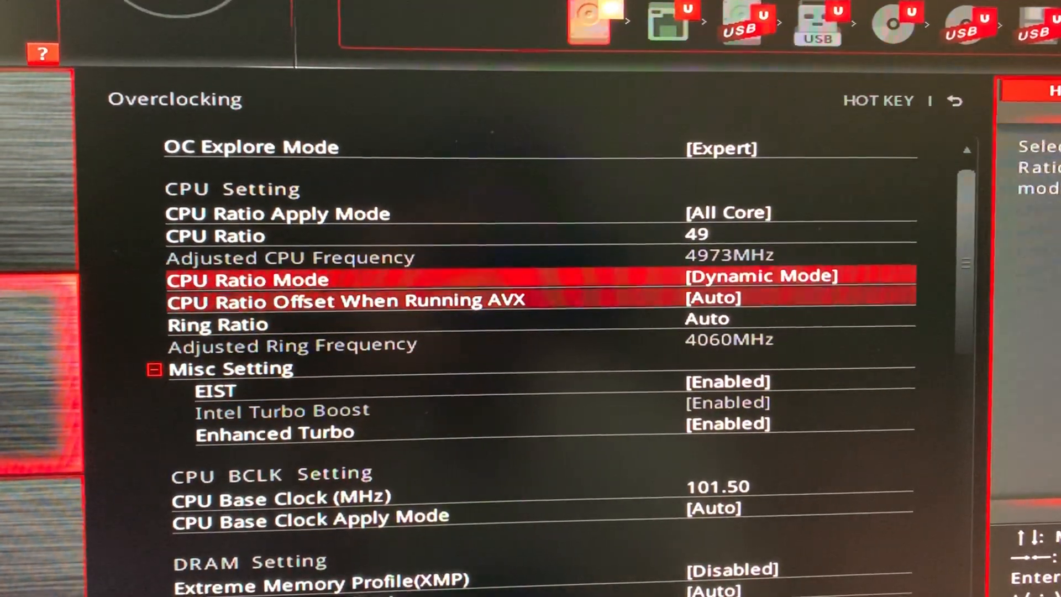
pyautogui.press('Down')
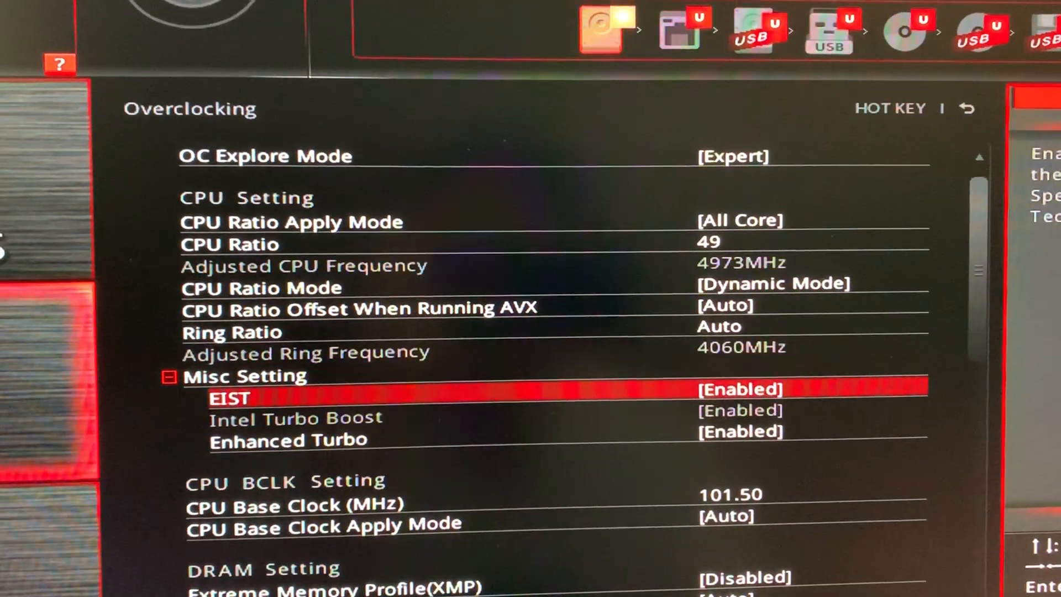
pyautogui.press('down')
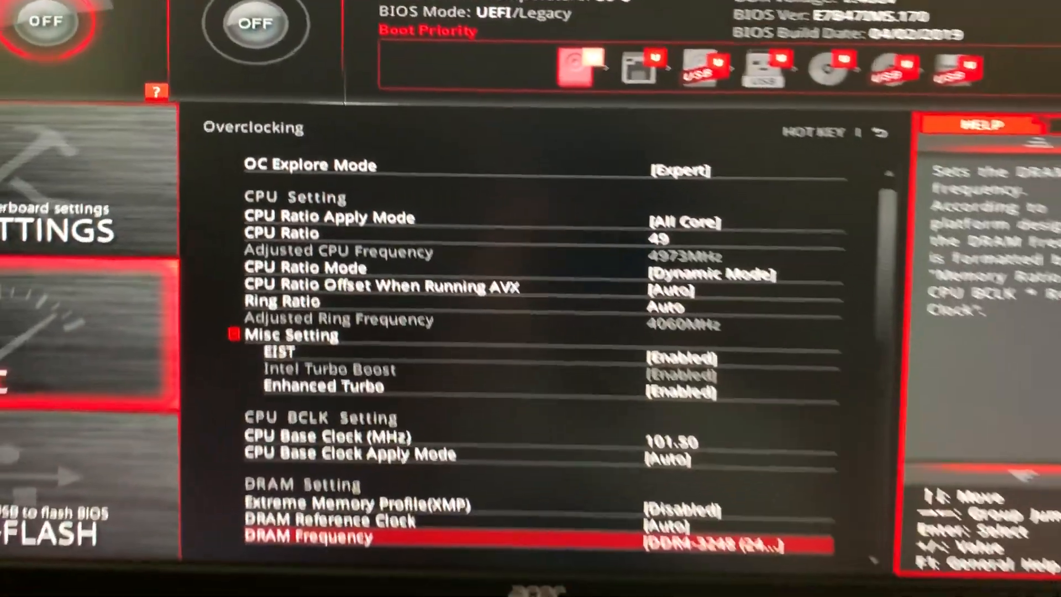
# Move down past the base clock apply mode toward the voltage settings
pyautogui.press('up')
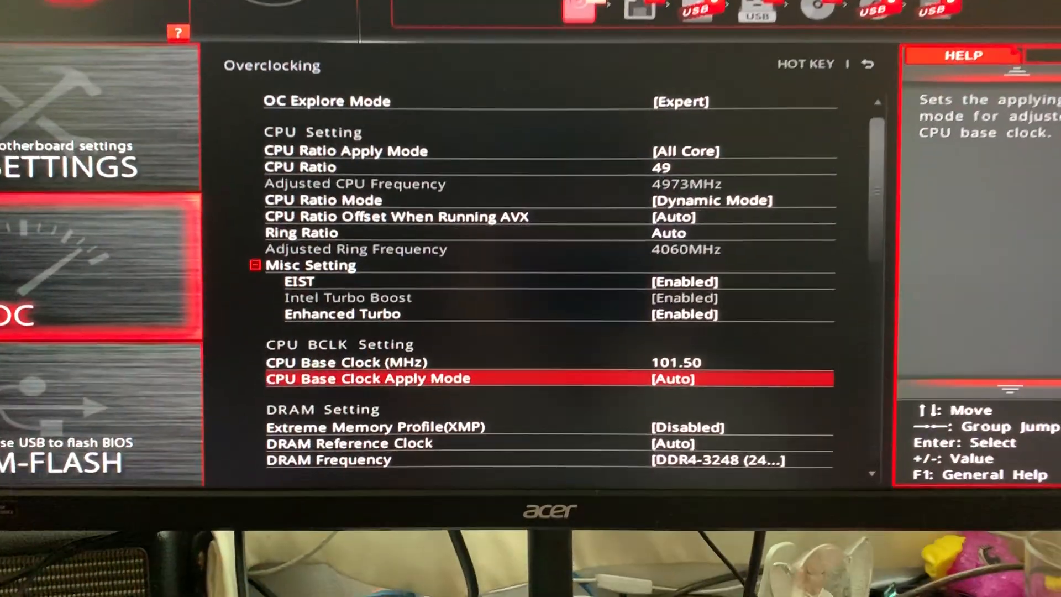
pyautogui.scroll(-3)
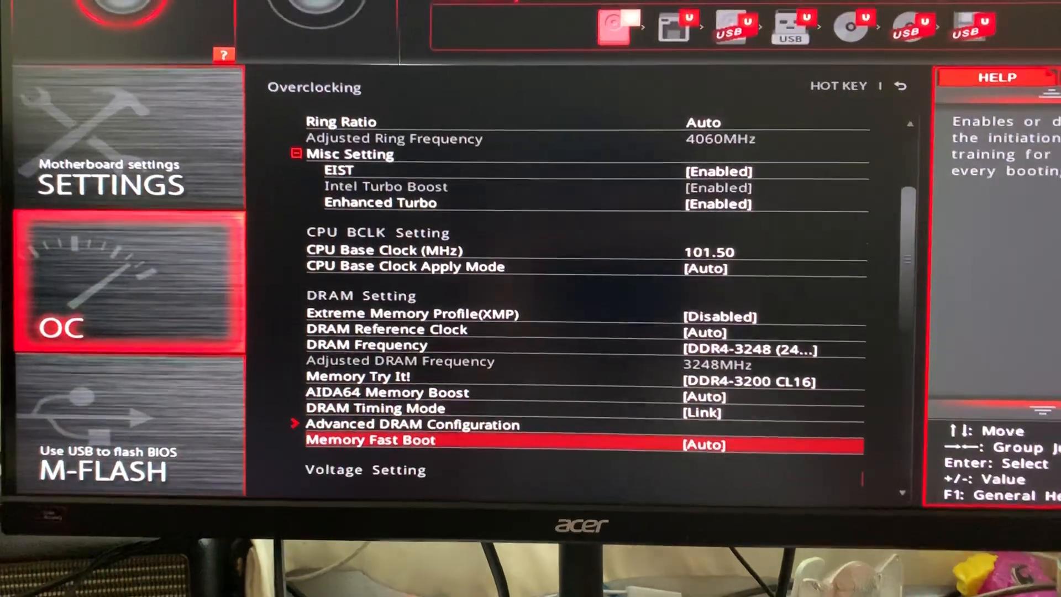
pyautogui.press('Down')
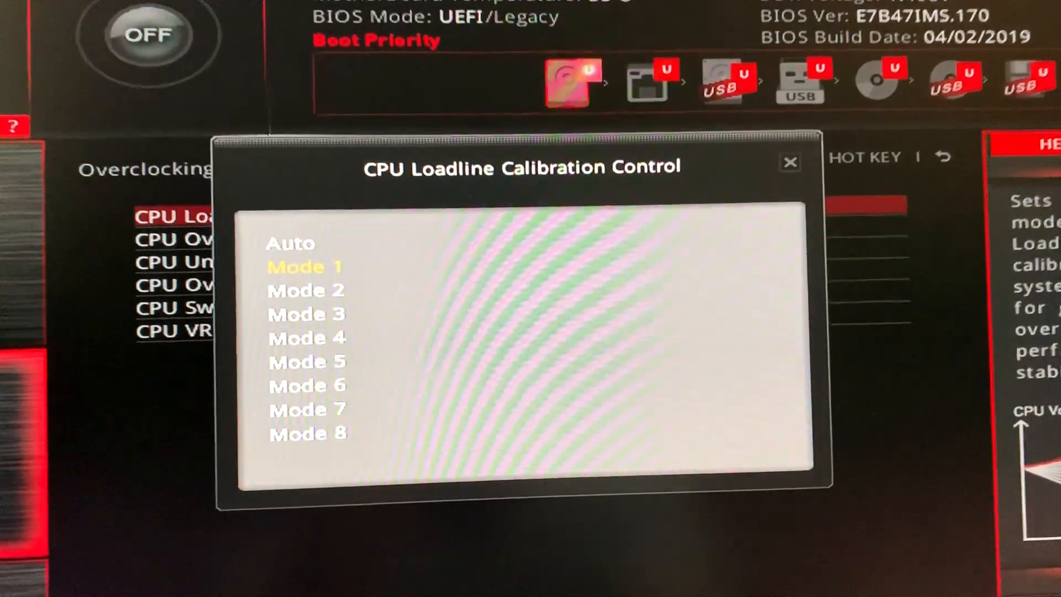
# Set CPU Loadline Calibration to Mode 1 and step through the DigitALL Power settings
pyautogui.click(304, 266)
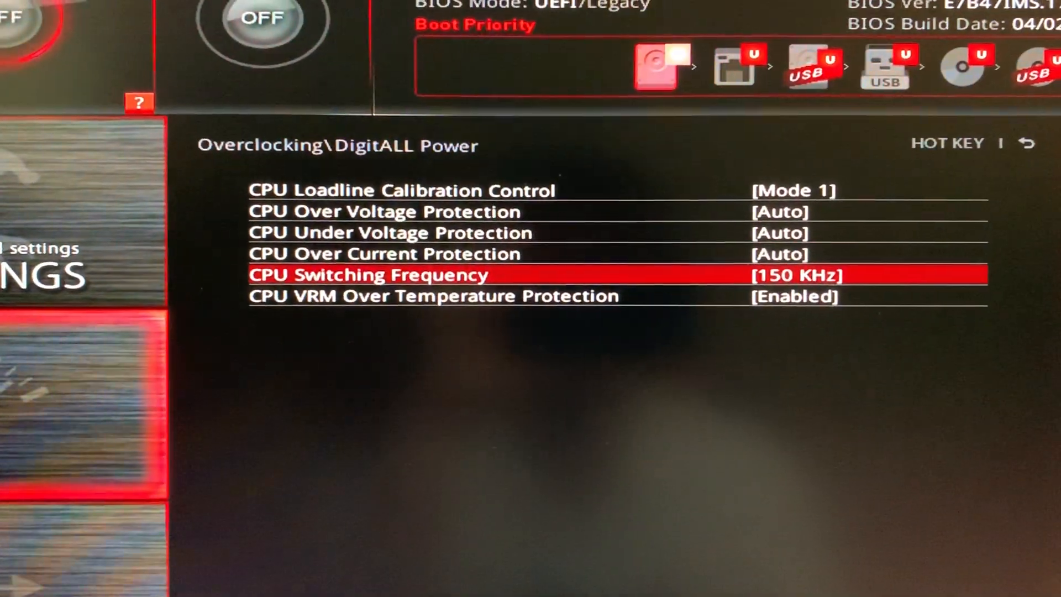
pyautogui.press('up')
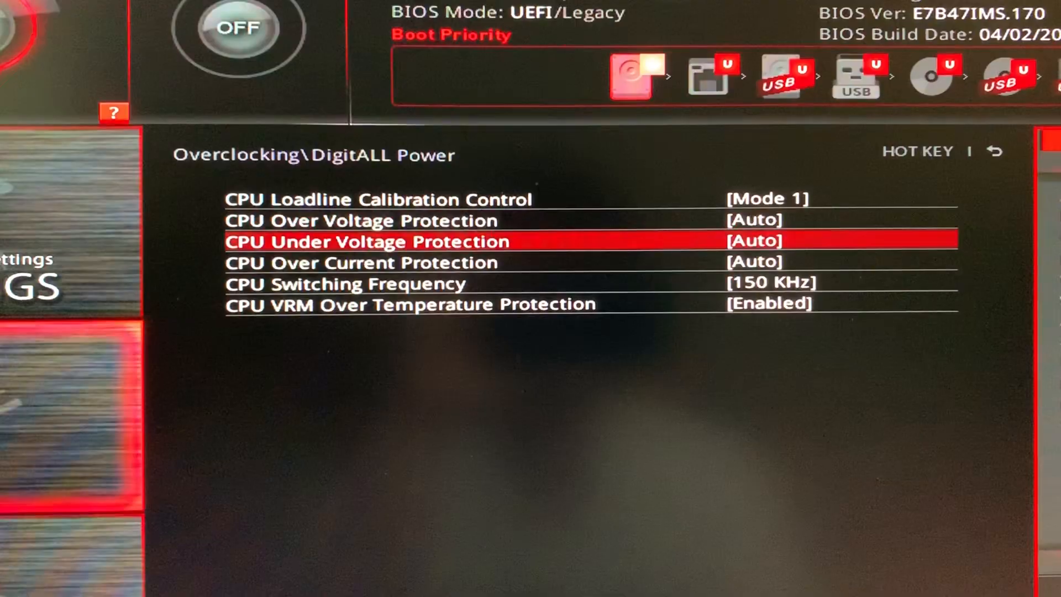
pyautogui.press('down')
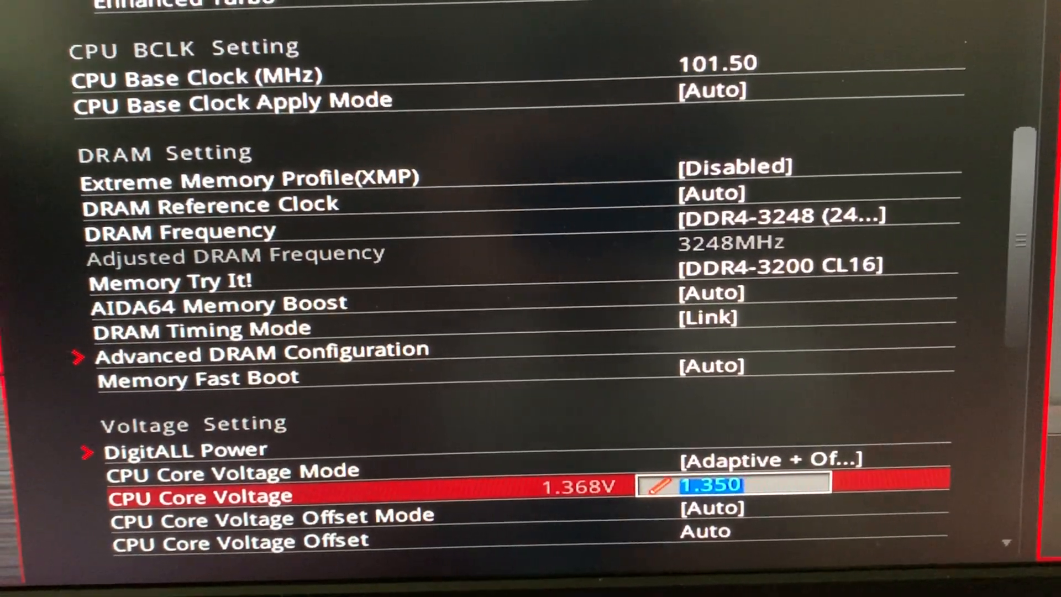
# Leave CPU ST PLL Voltage at Auto and return up to the core voltage mode
pyautogui.scroll(-3)
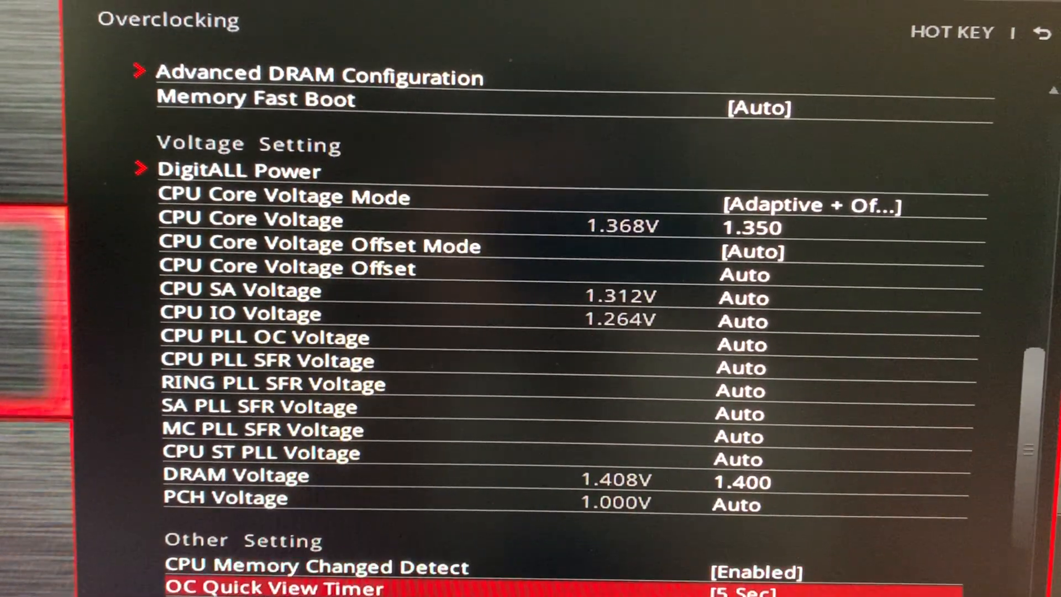
pyautogui.scroll(-3)
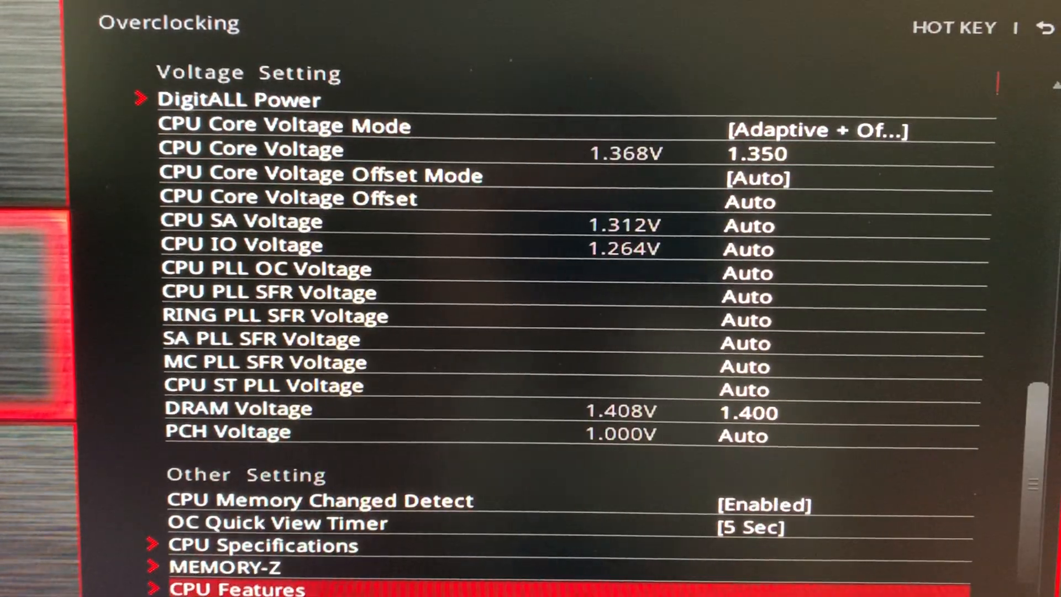
pyautogui.click(271, 395)
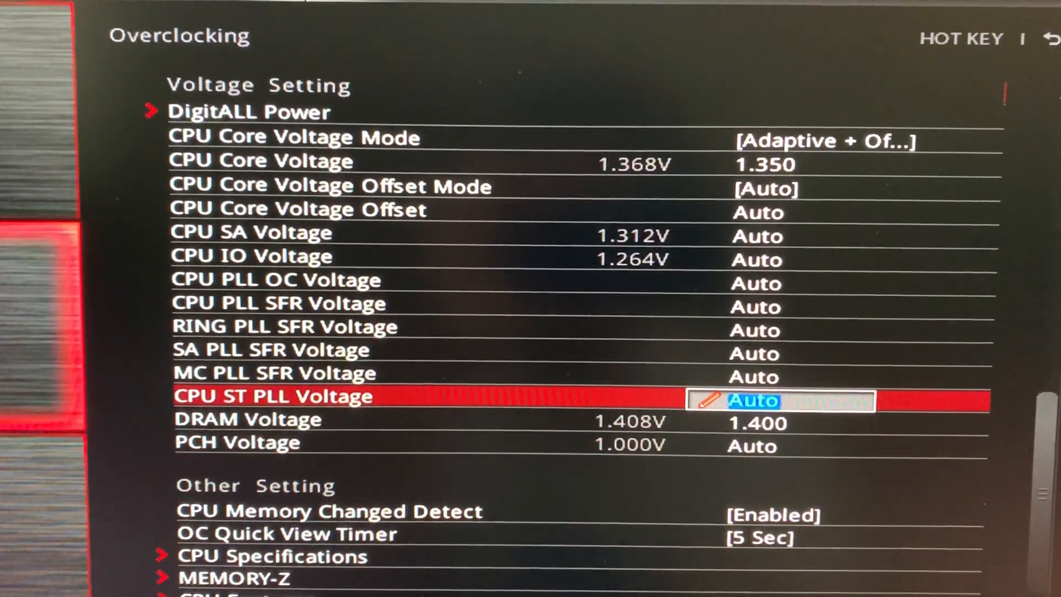
pyautogui.press('up')
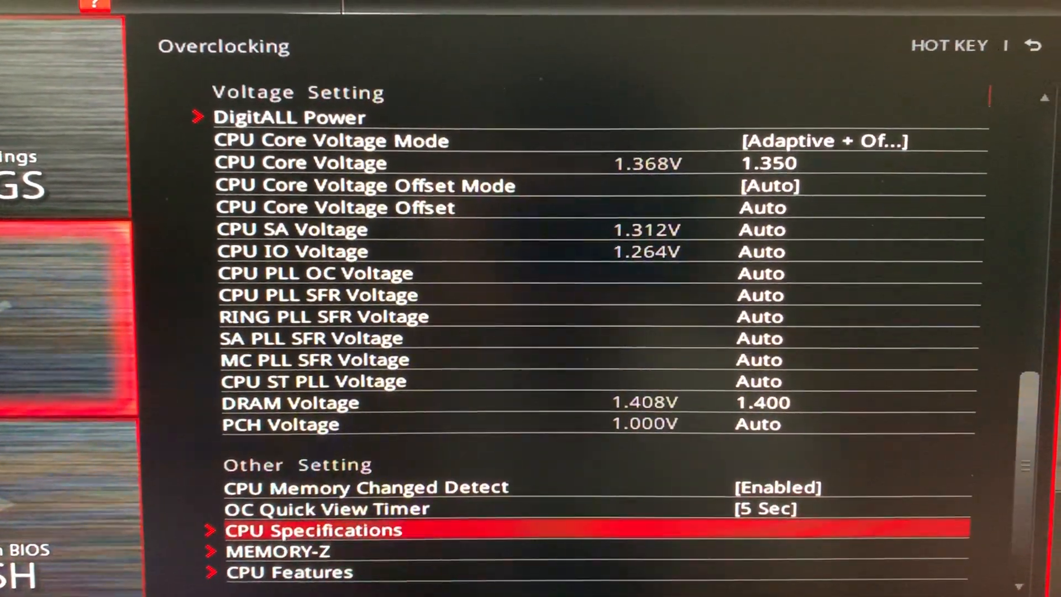
pyautogui.press('up')
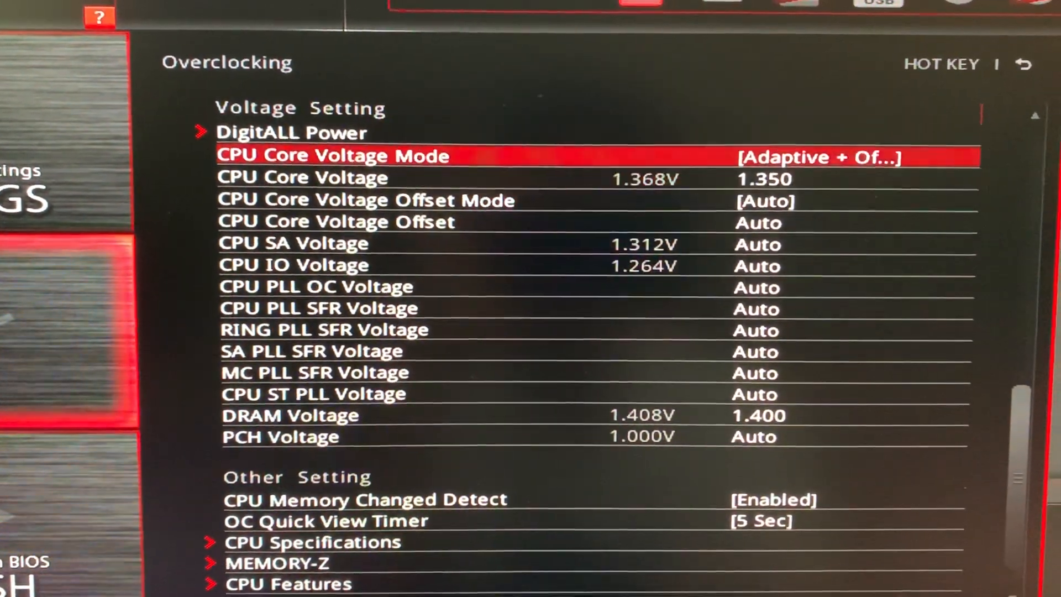
pyautogui.scroll(3)
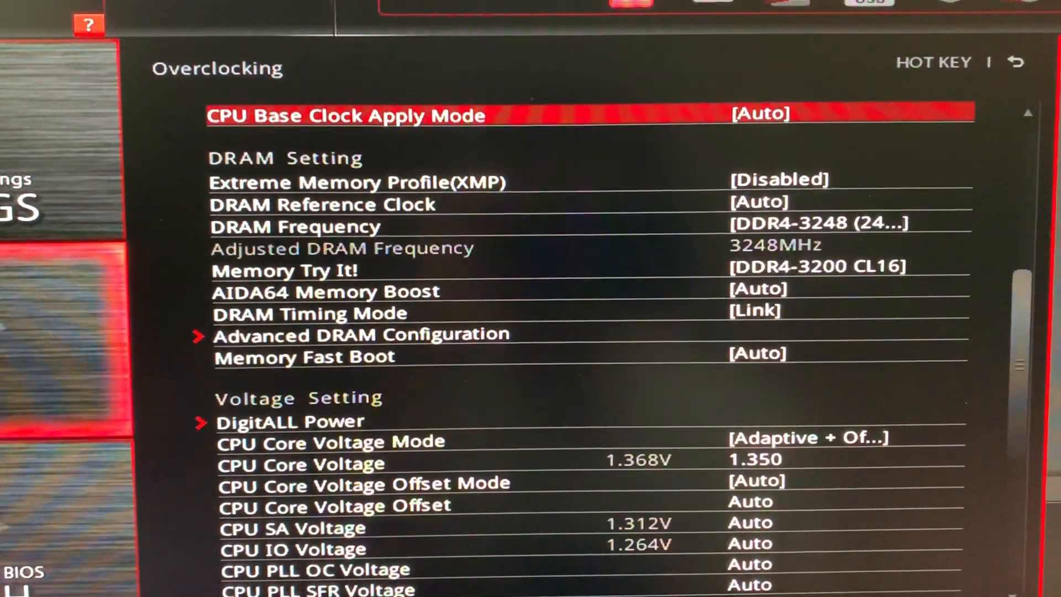
pyautogui.scroll(3)
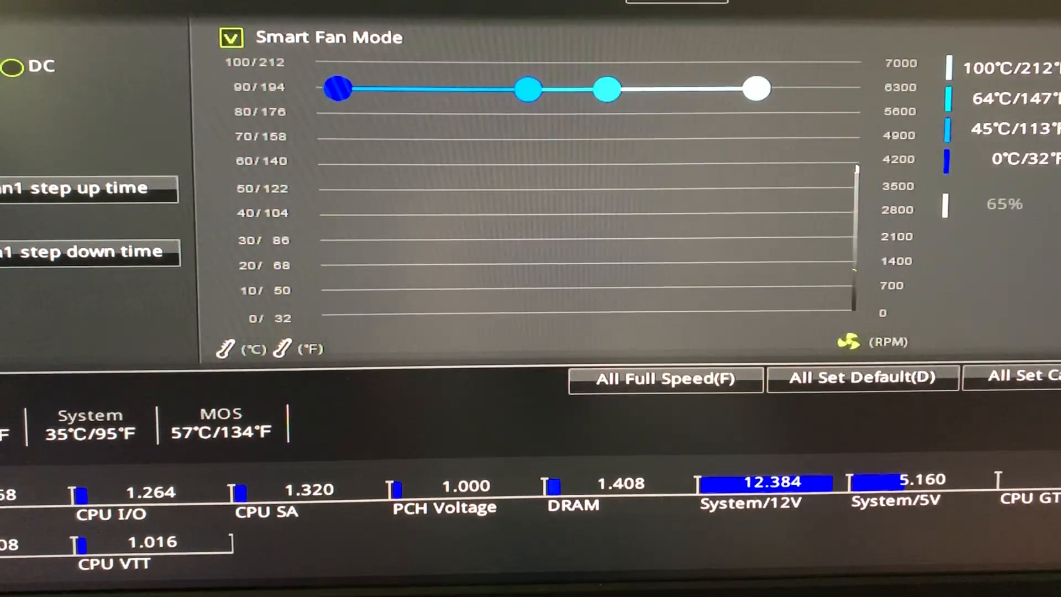
# Drag a Smart Fan Mode curve point down to level the fan curve
pyautogui.moveTo(337, 88); pyautogui.dragTo(337, 145)
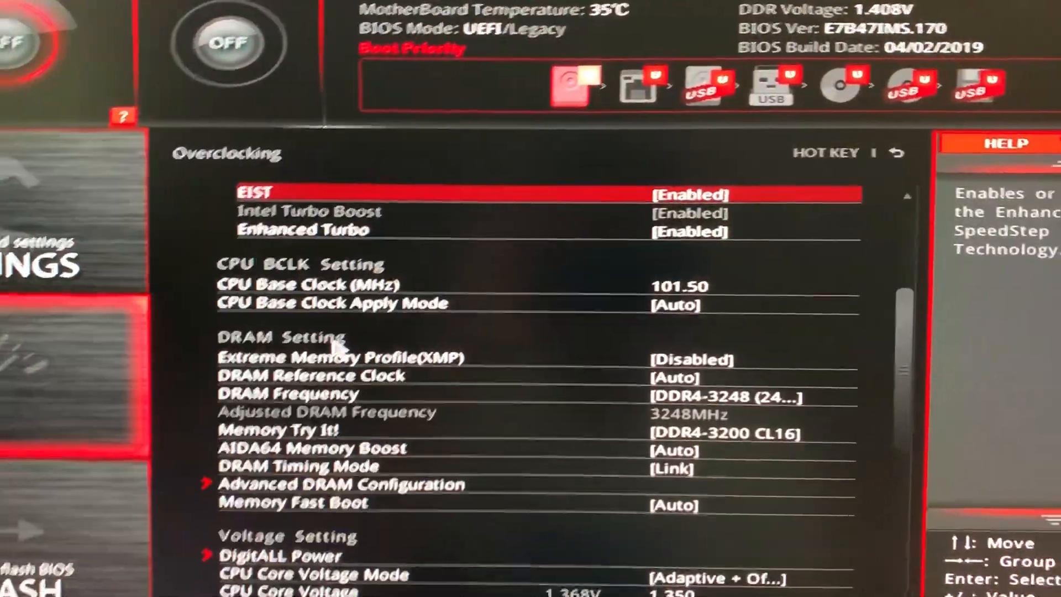
pyautogui.scroll(3)
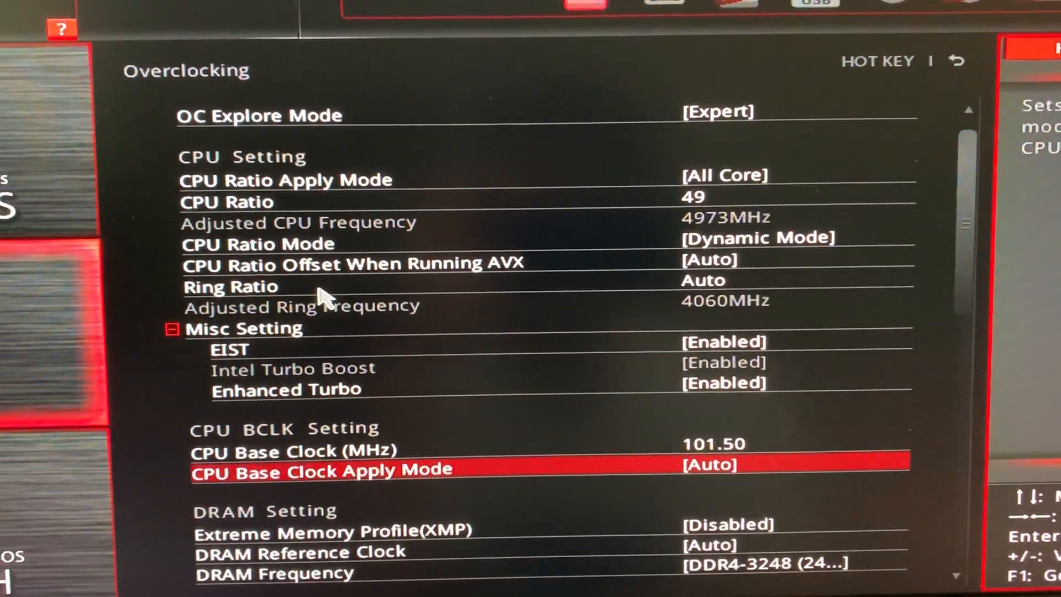
pyautogui.press('up')
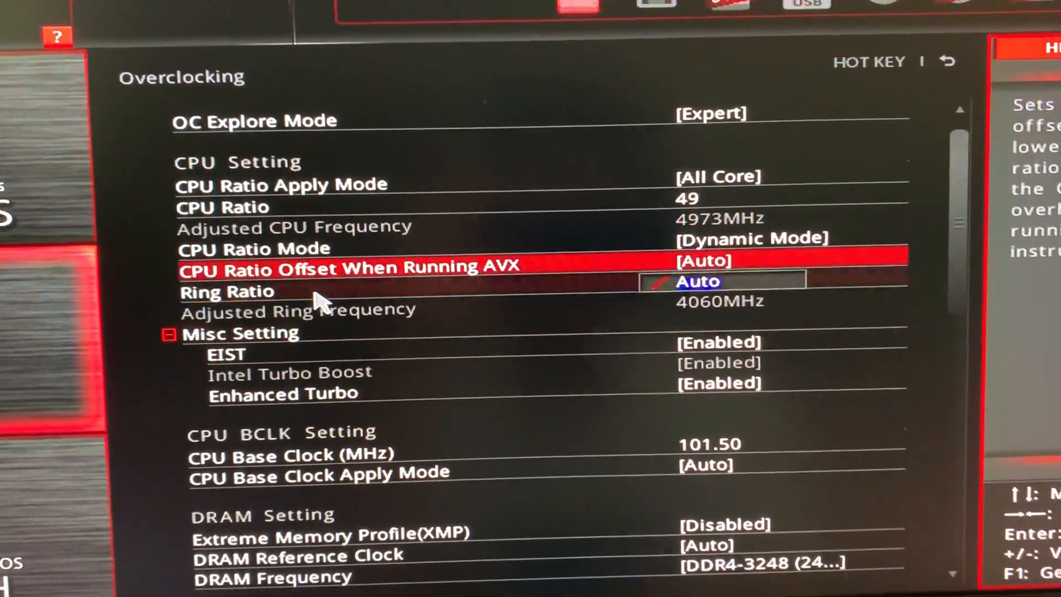
pyautogui.press('up')
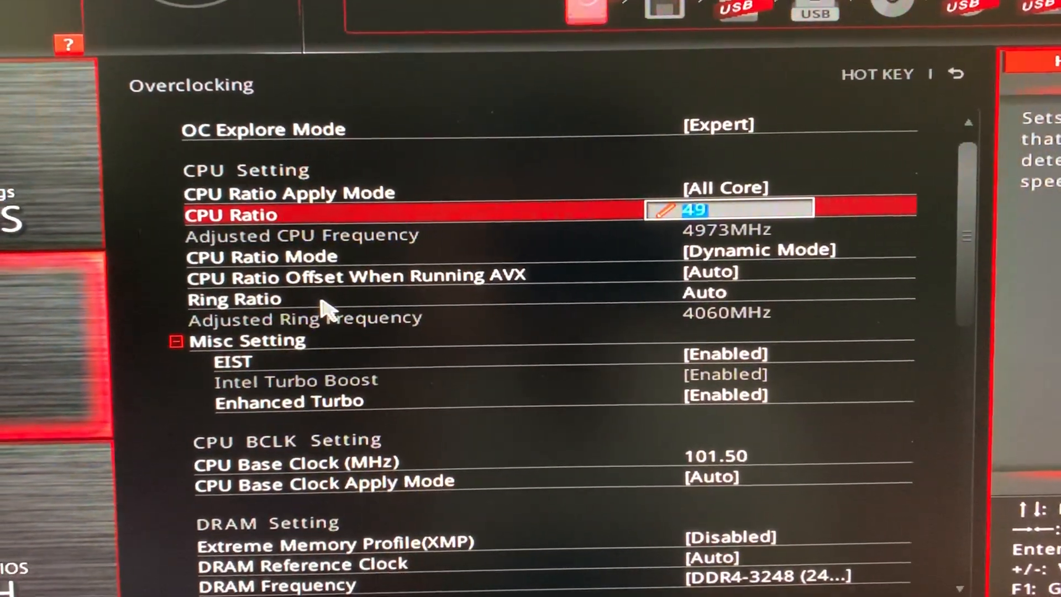